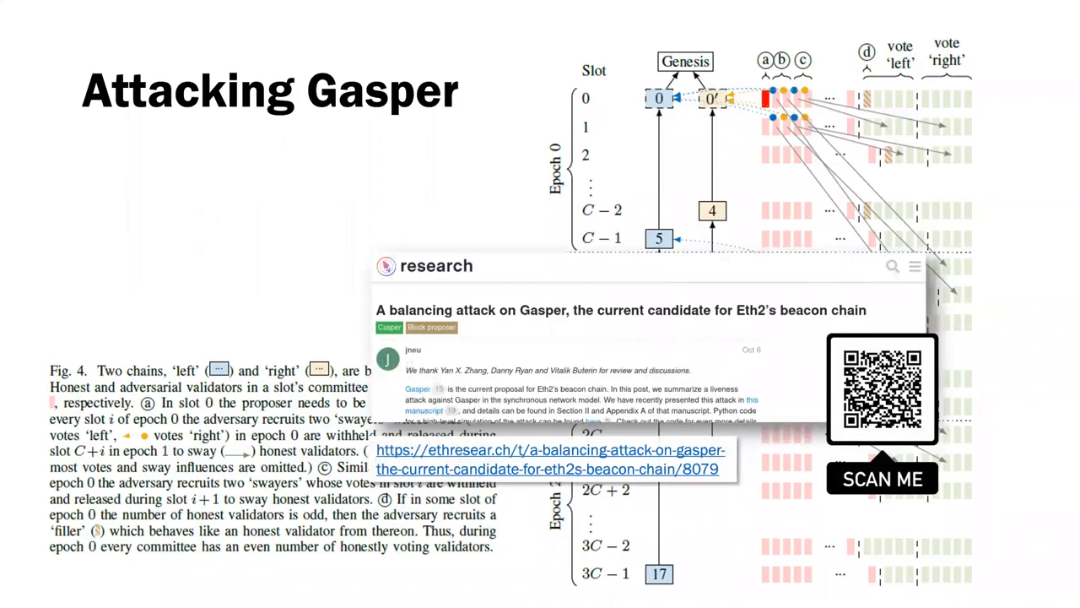
# Advance to the 'Our Solution: Snap-and-Chat Protocols' slide showing longest-chain and P-sync BFT genesis blocks.
pyautogui.press('Right')
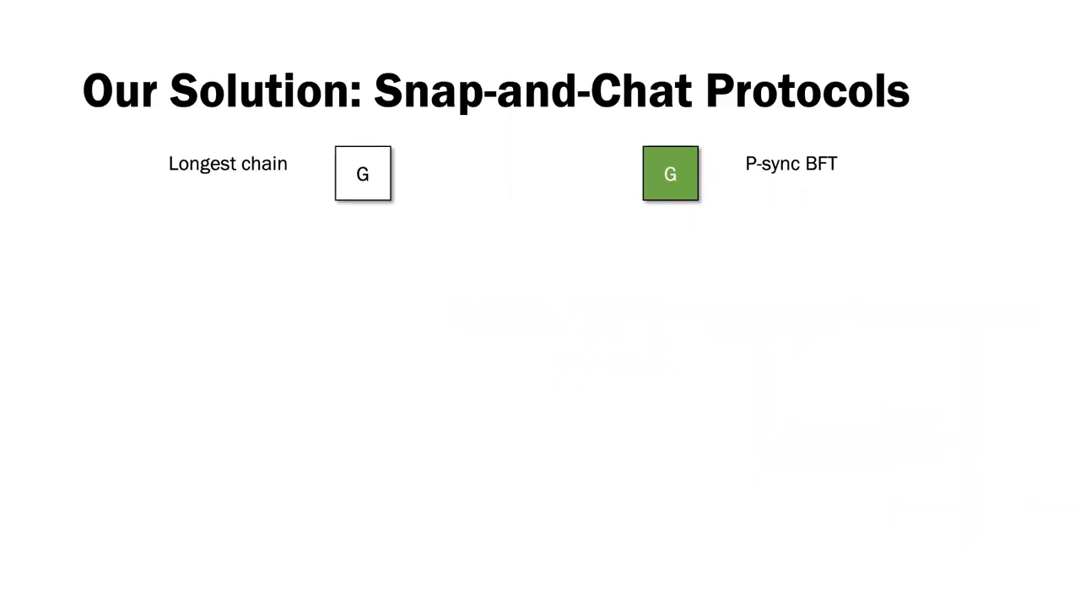